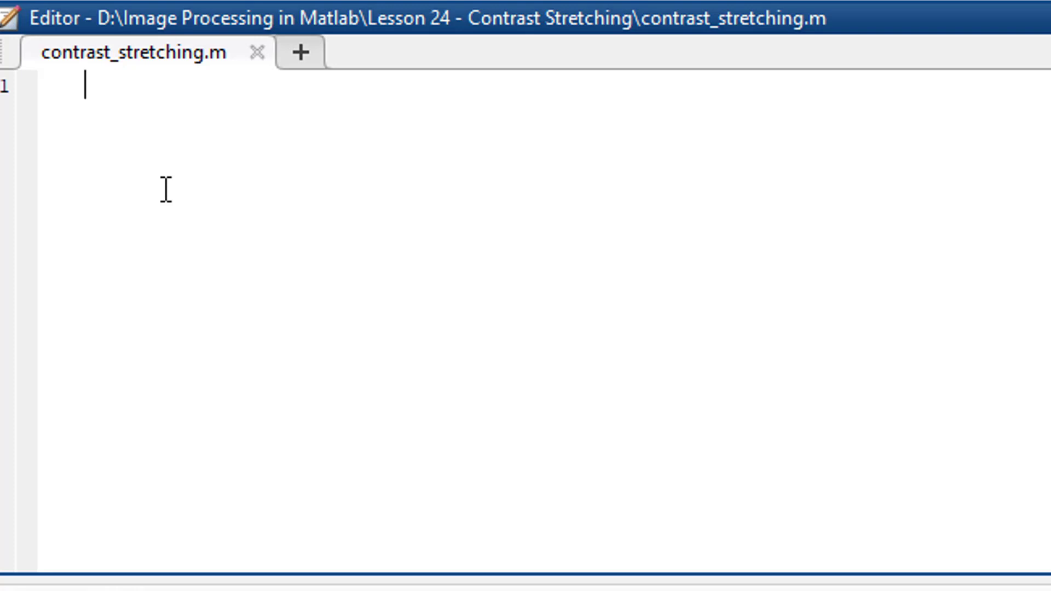
Write line 1: i = imread('satellite_Image.png'); to load the satellite image
{"action": "type", "text": "i = imr"}
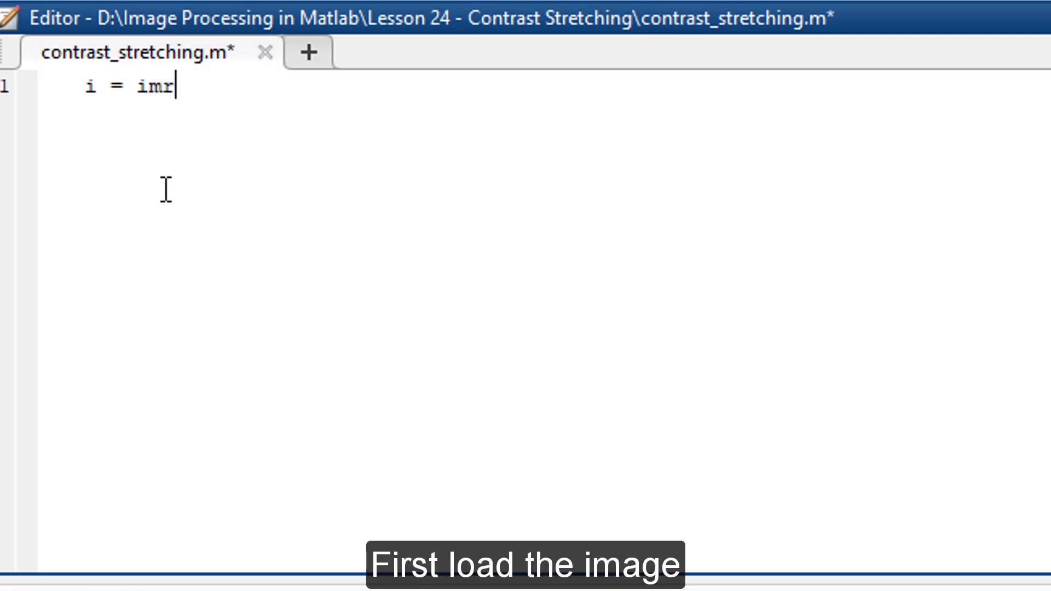
{"action": "type", "text": "ead("}
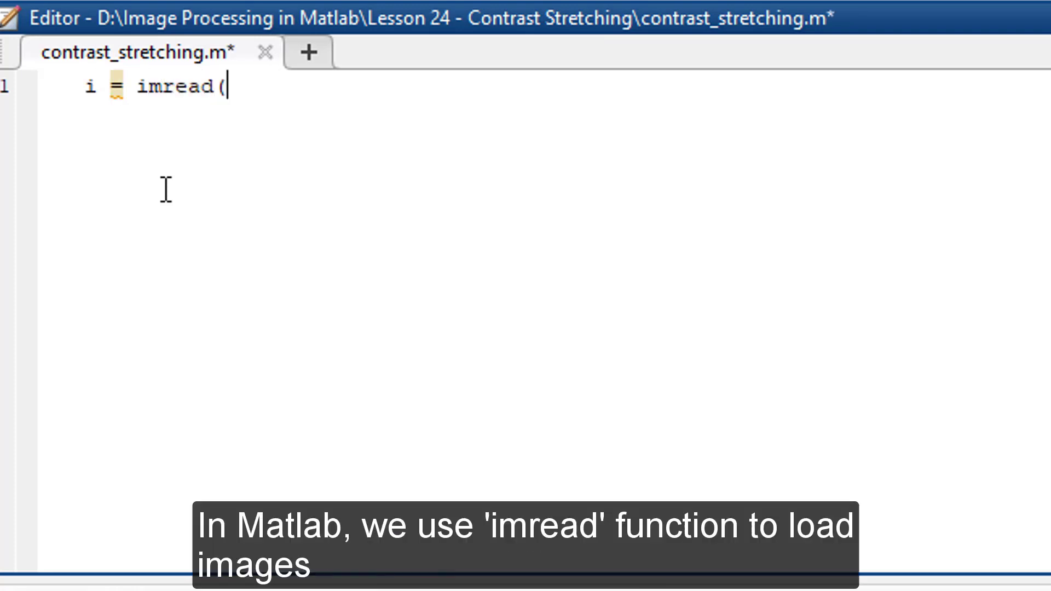
{"action": "type", "text": "("}
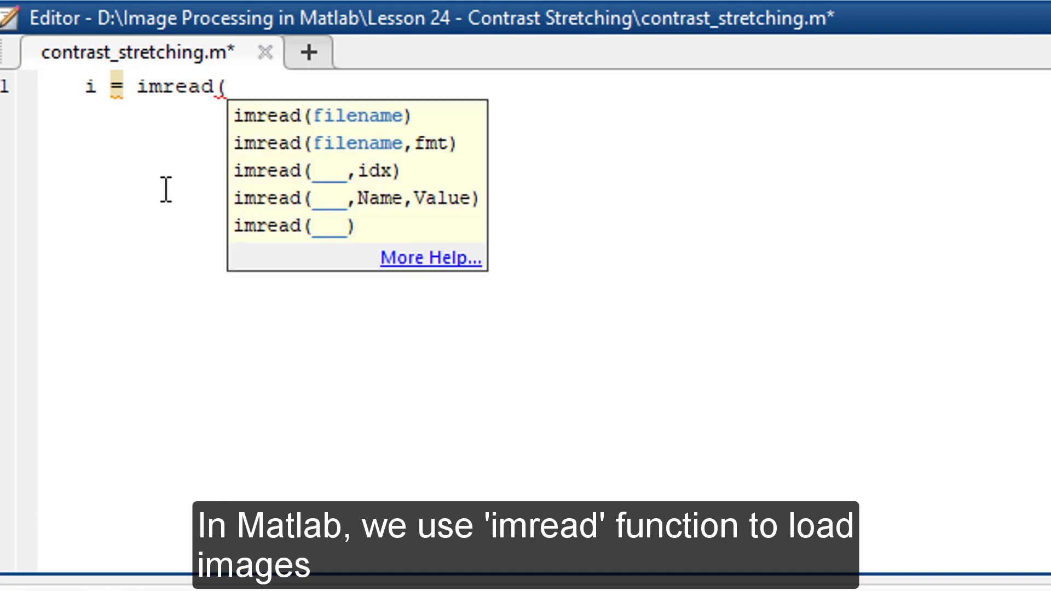
{"action": "type", "text": "'sate"}
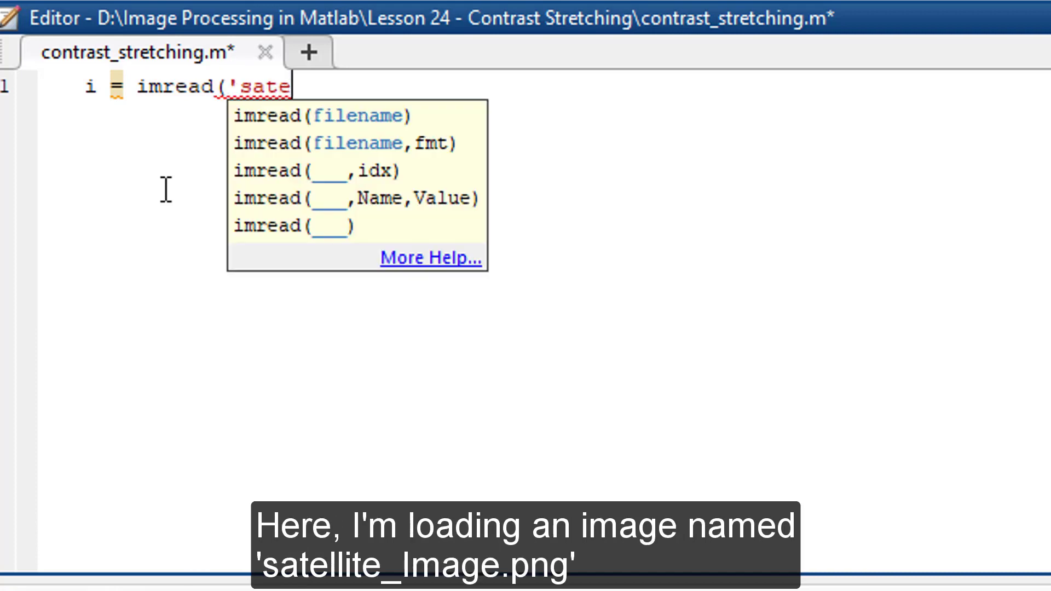
{"action": "type", "text": "llite"}
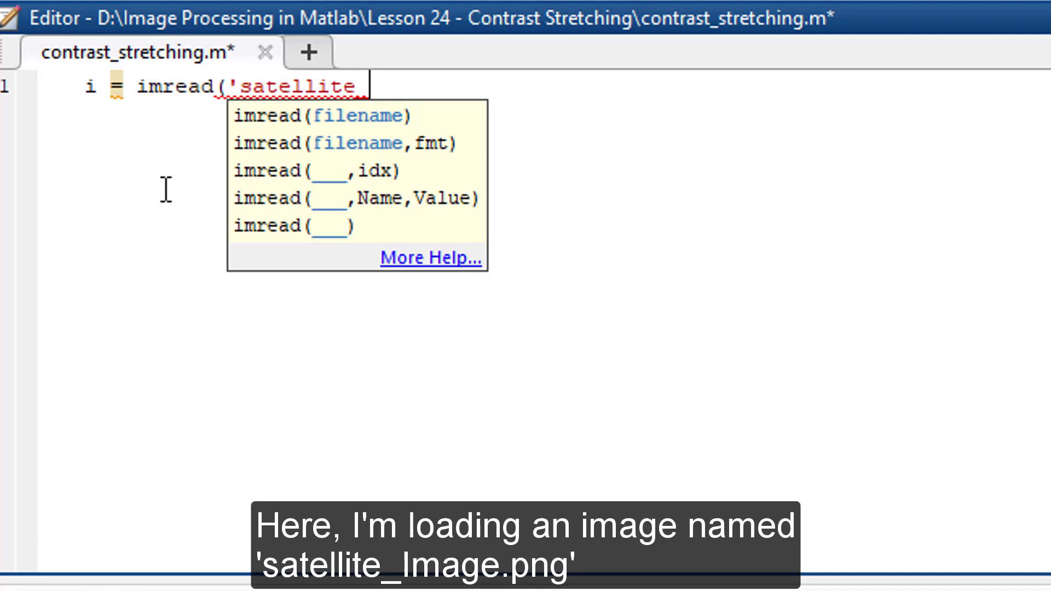
{"action": "type", "text": "_Image.png"}
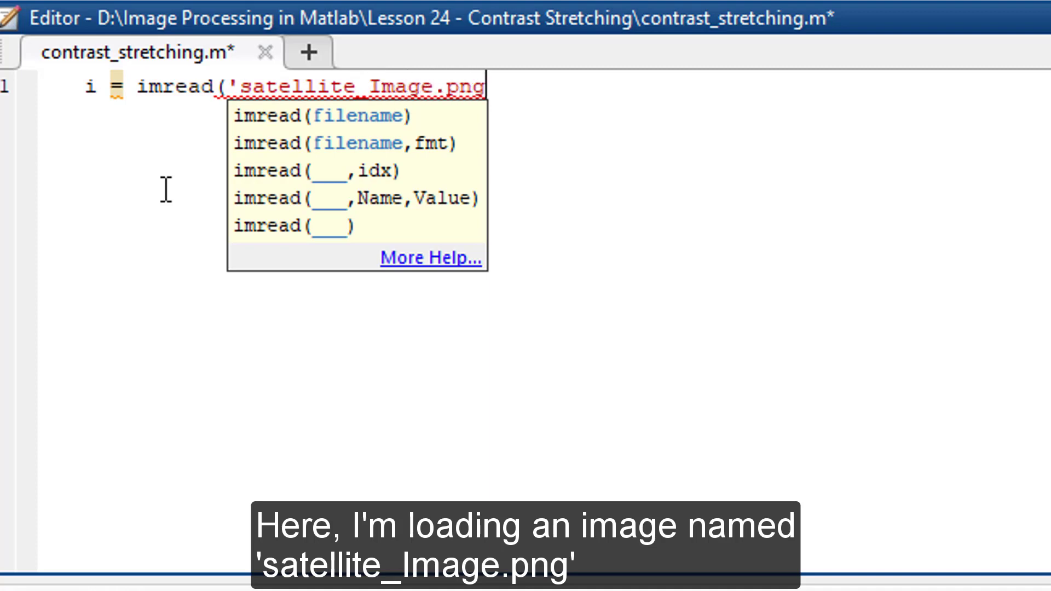
{"action": "type", "text": "');"}
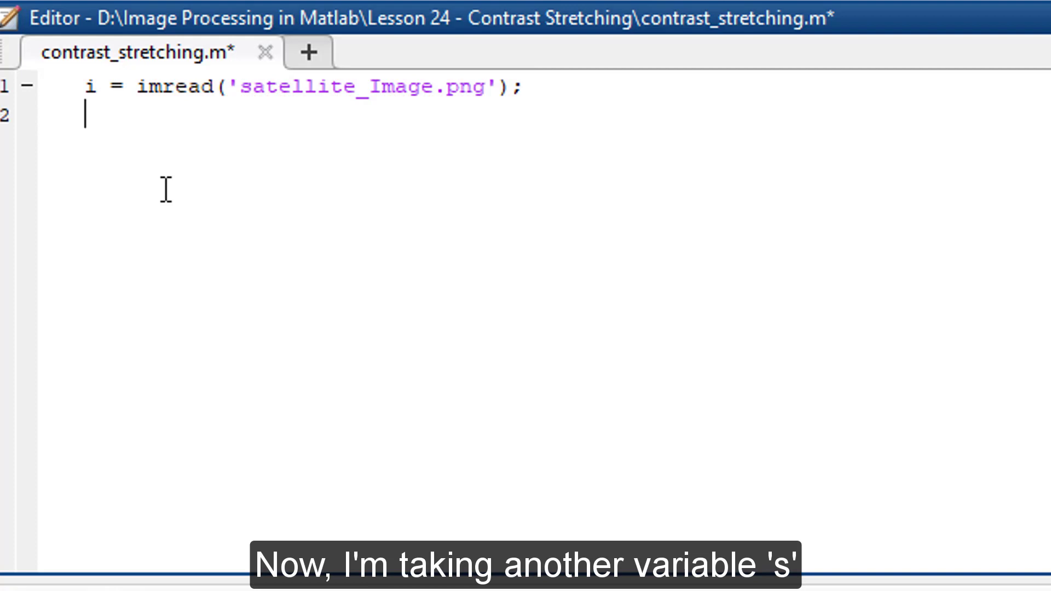
Write line 2: s = imadjust(i, stretchlim(i,[0.05 0.95]), []); for the stretched image
{"action": "type", "text": "s ="}
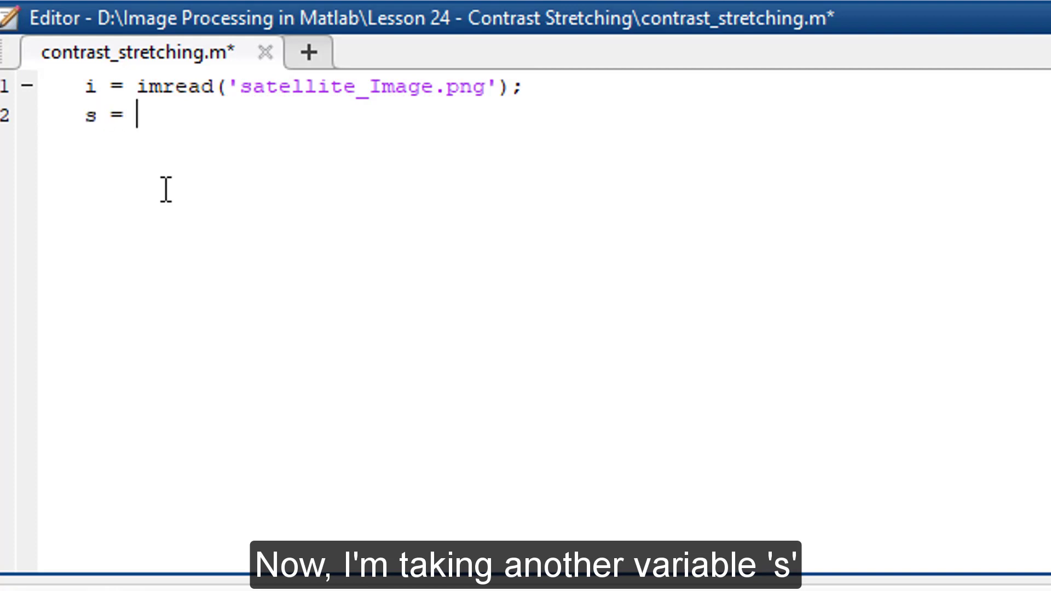
{"action": "type", "text": "imadju"}
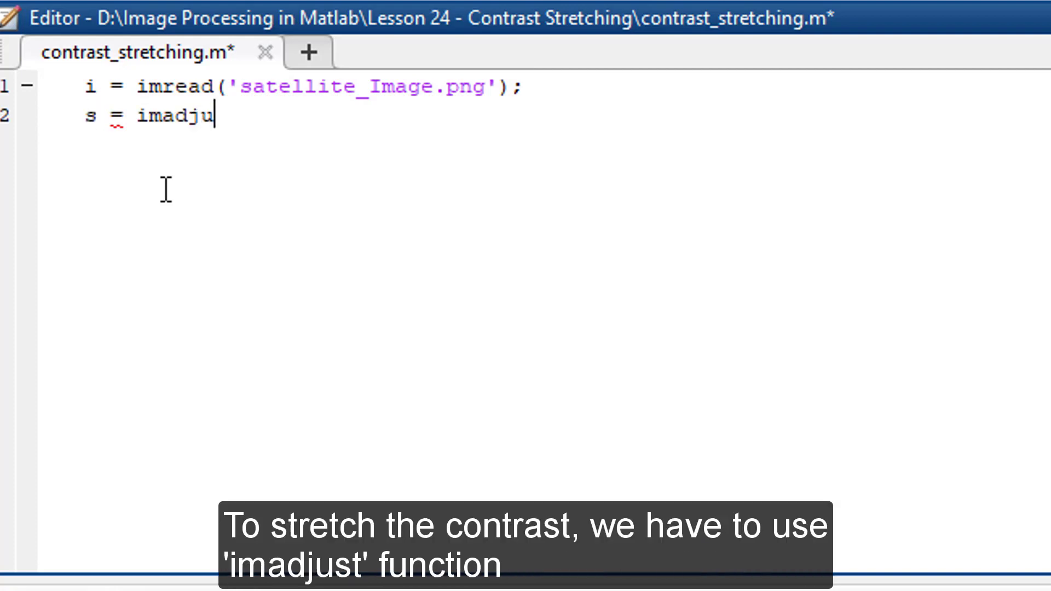
{"action": "type", "text": "st"}
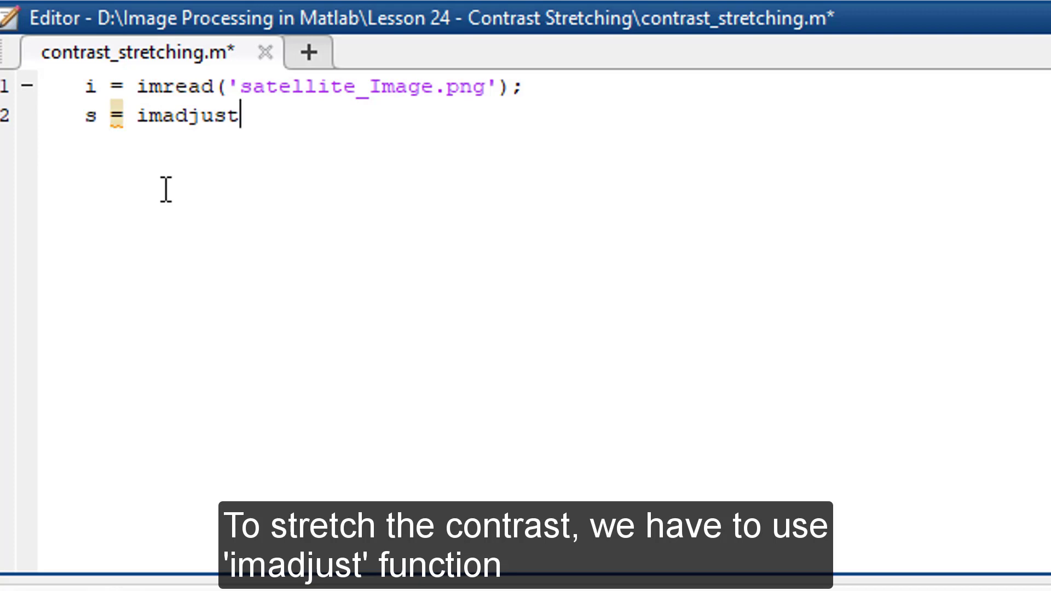
{"action": "type", "text": "("}
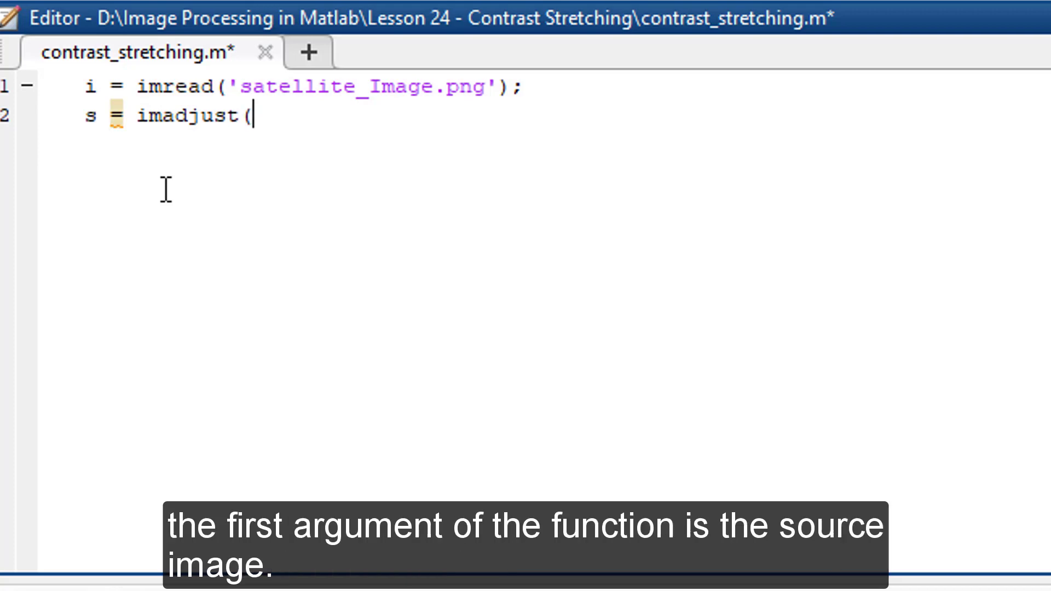
{"action": "type", "text": "i"}
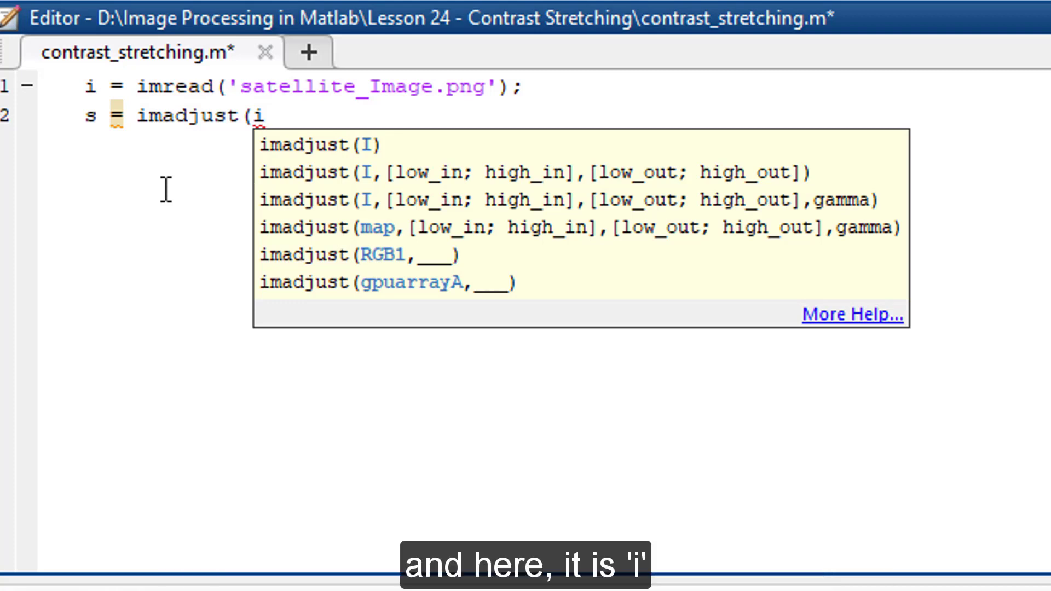
{"action": "type", "text": ",stretchlim("}
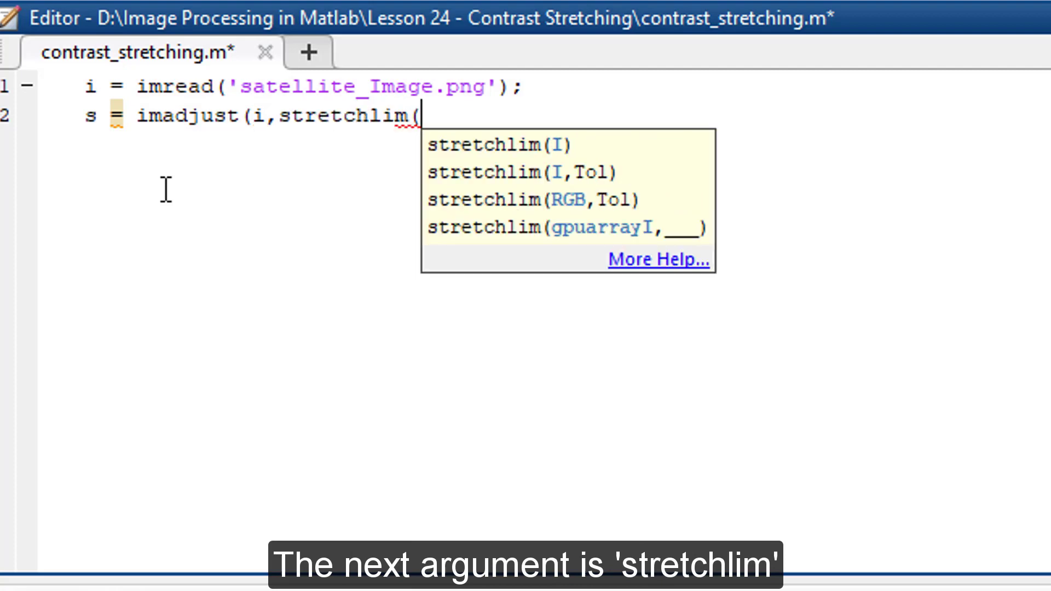
{"action": "type", "text": "i,[0.05 0"}
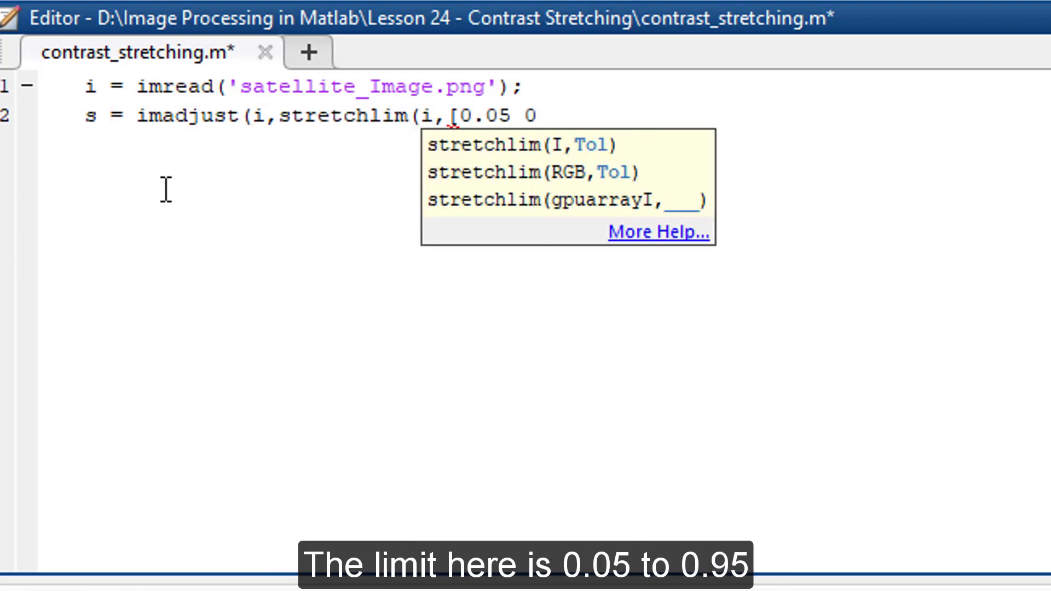
{"action": "type", "text": ".95]),[]);"}
{"action": "type", "text": "subplot"}
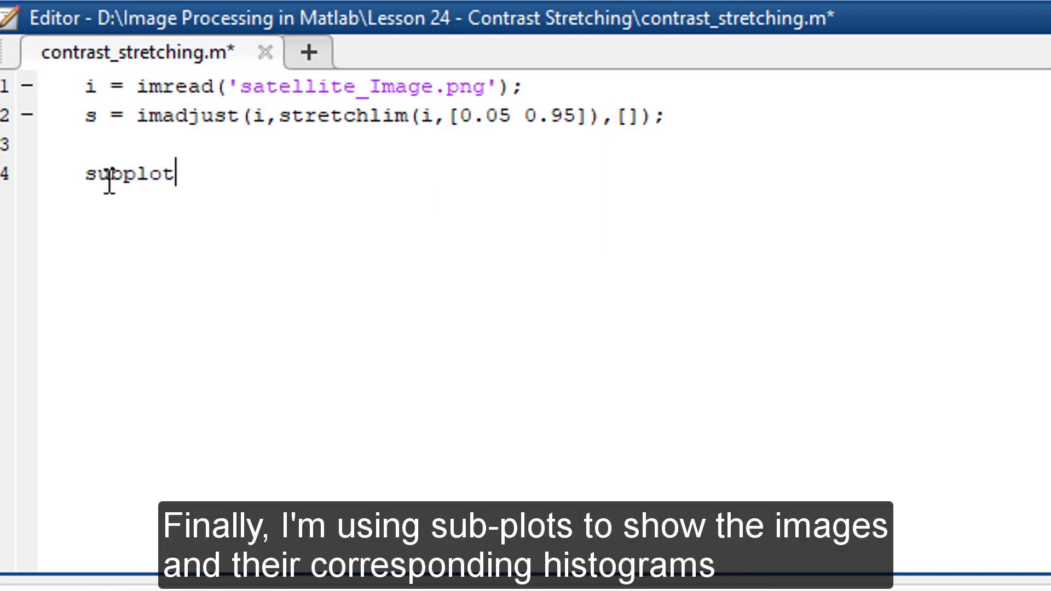
Finish subplot(2,2,1), imshow(i), title('Original'); to show the original image
{"action": "type", "text": "(2,2,1), imshow"}
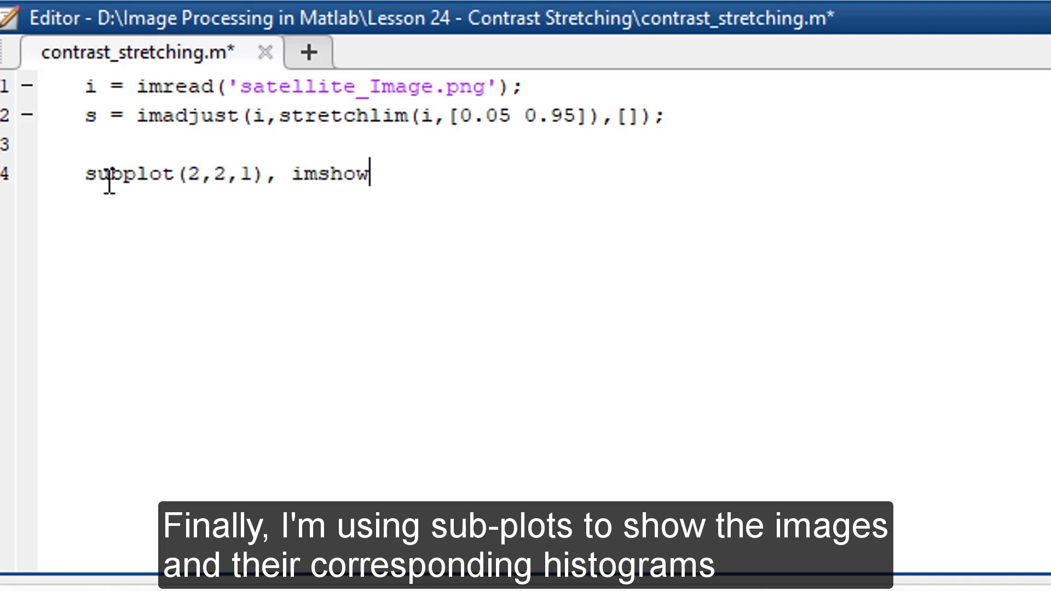
{"action": "type", "text": "(i), title('Original"}
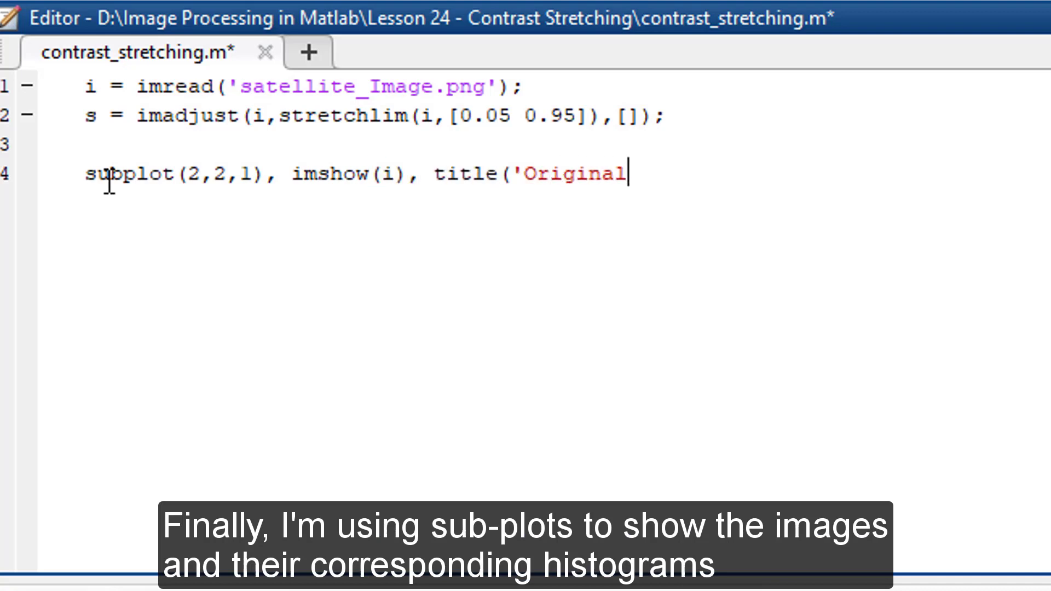
{"action": "type", "text": "');"}
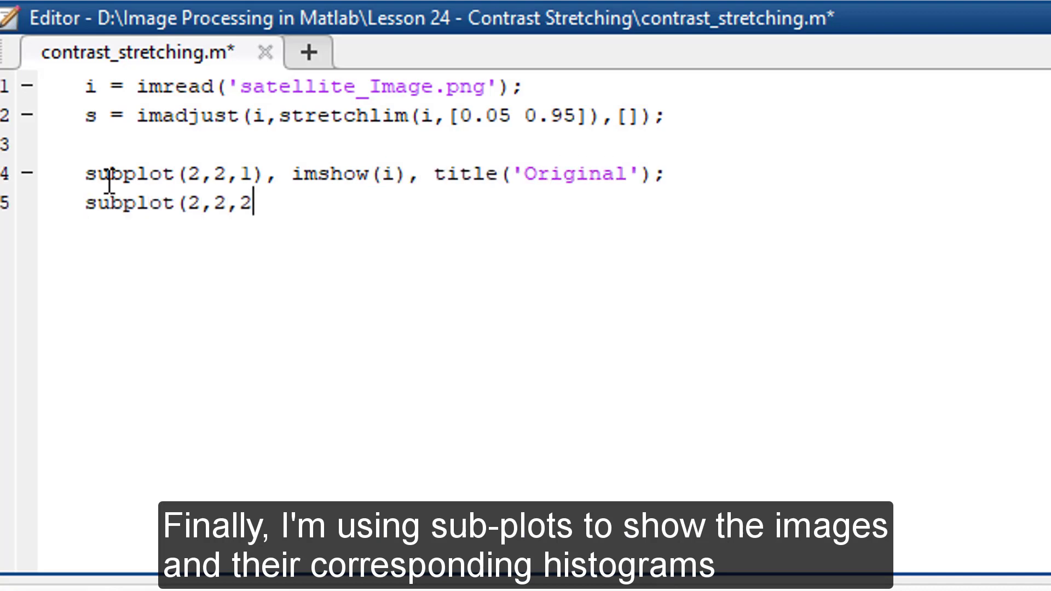
Add subplot(2,2,2), imshow(s), title('Stretched Image'); to show the stretched image
{"action": "type", "text": "), imshow("}
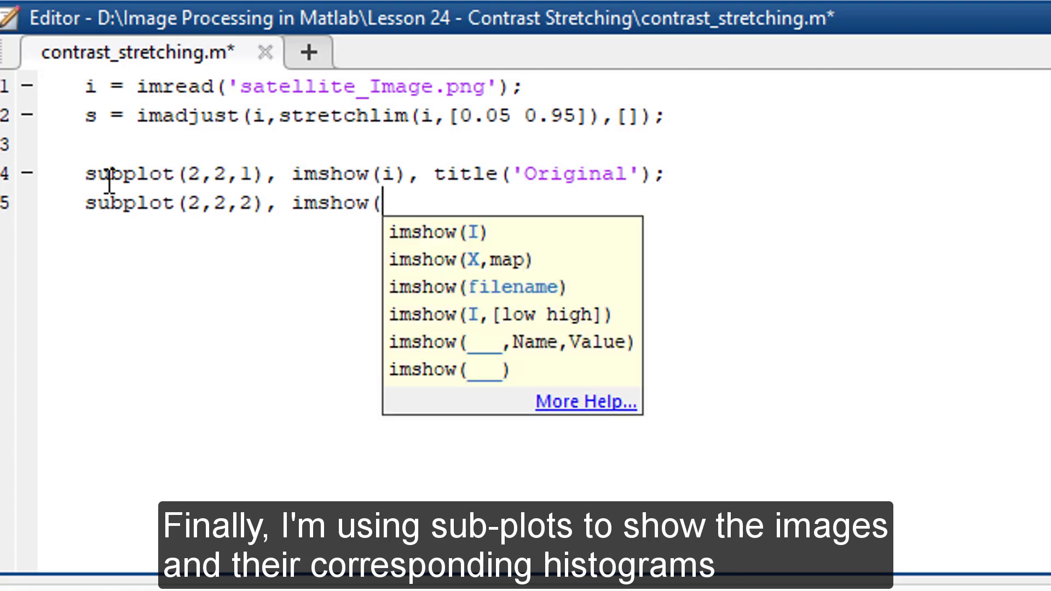
{"action": "type", "text": "s), title("}
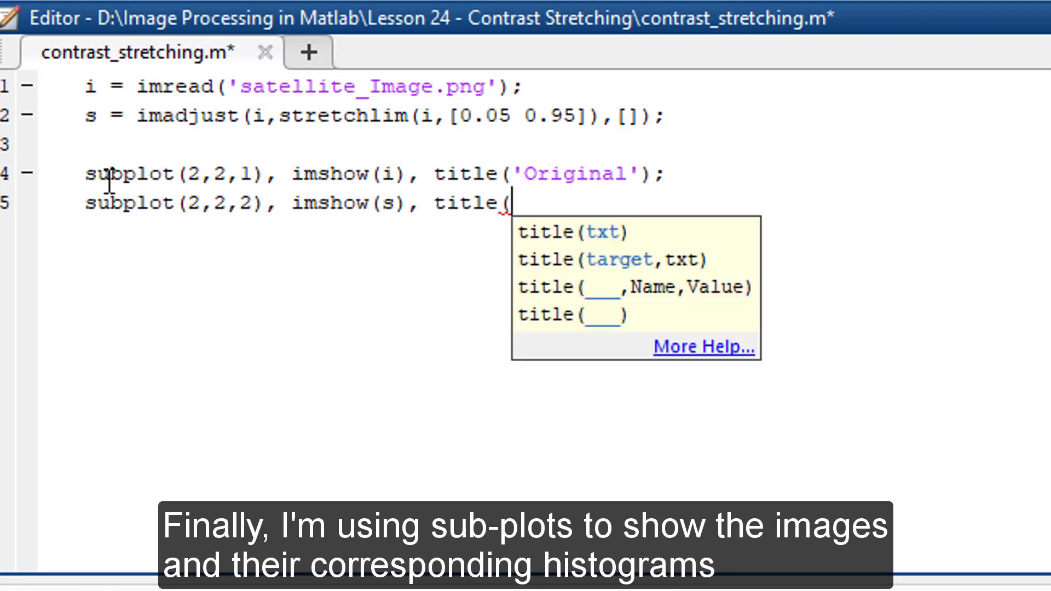
{"action": "type", "text": "'Stretched Image"}
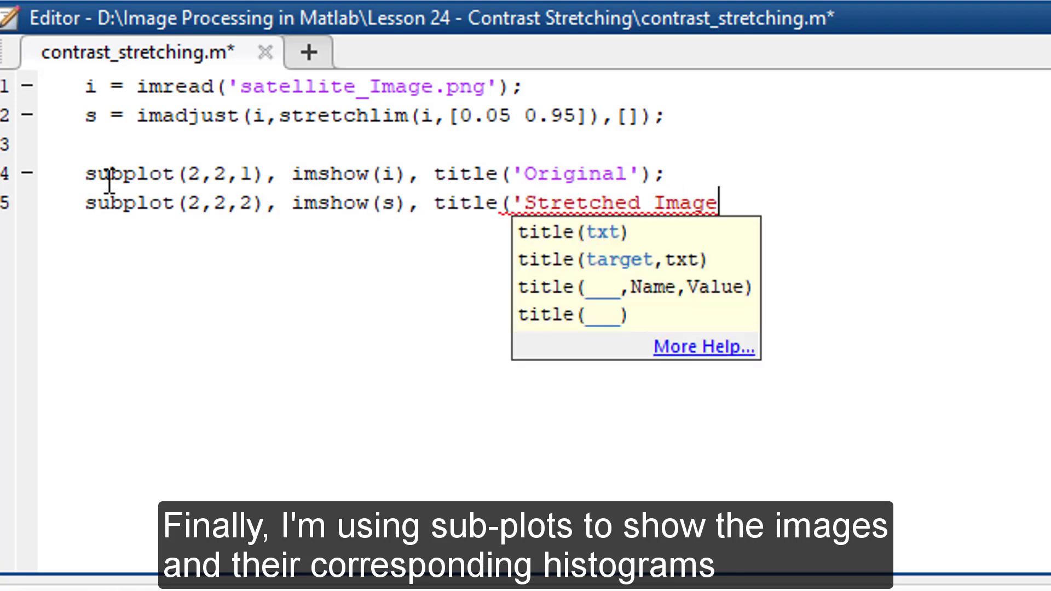
{"action": "type", "text": "');"}
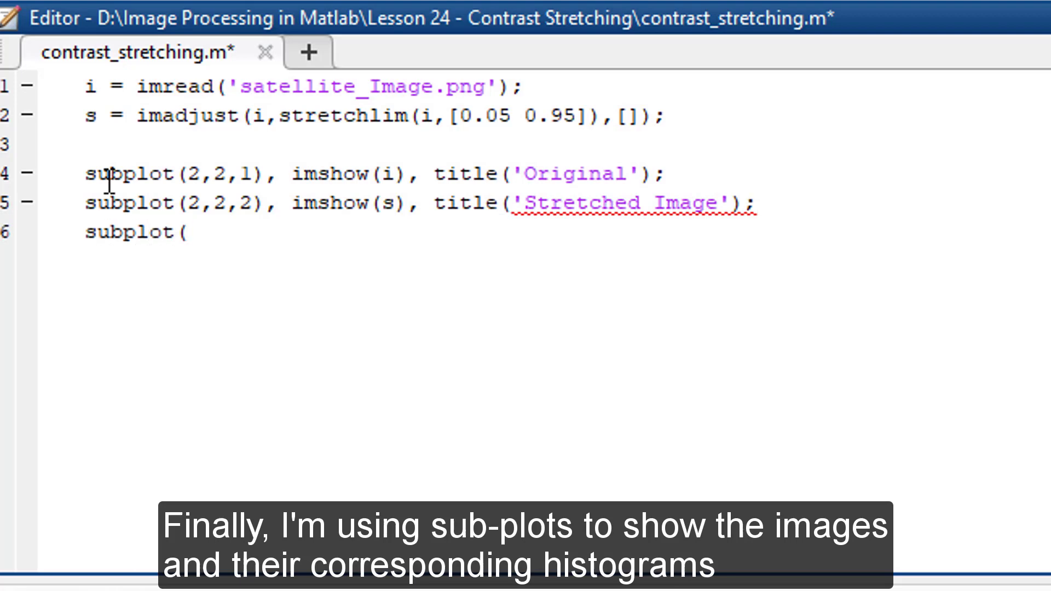
Add subplot(2,2,3) plotting the histogram of i titled 'Histogram of Original Image'
{"action": "type", "text": "2,2,3), imsho"}
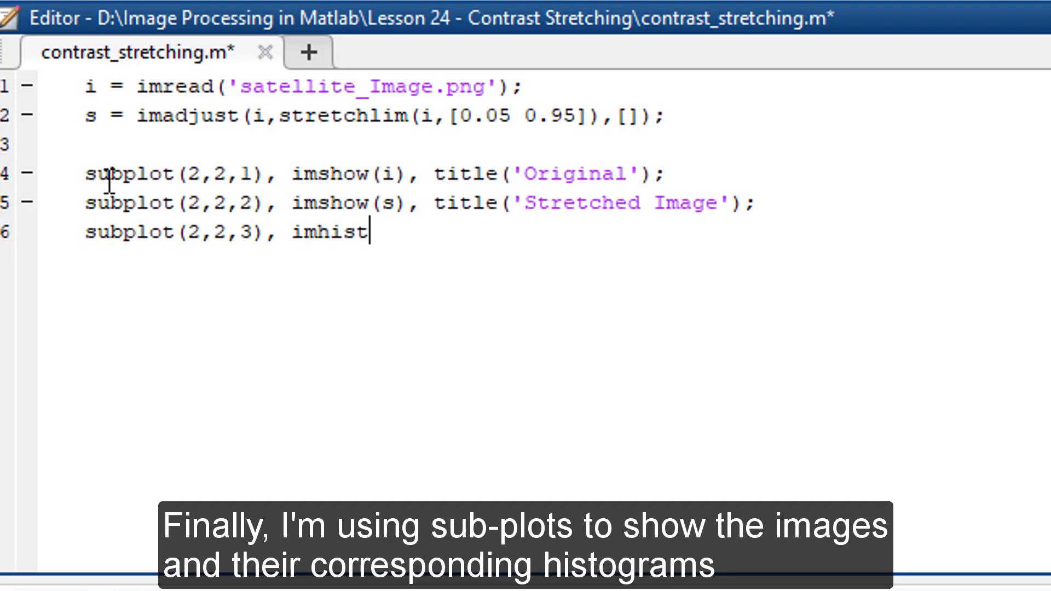
{"action": "type", "text": "(i), title("}
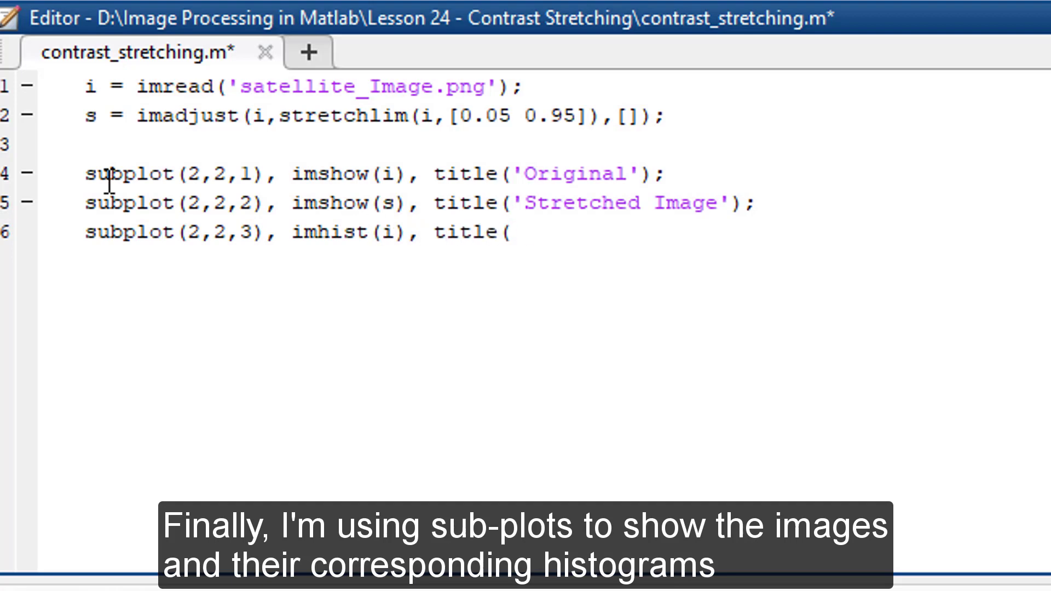
{"action": "type", "text": "'Histogram of Original Image');"}
{"action": "type", "text": "subplot"}
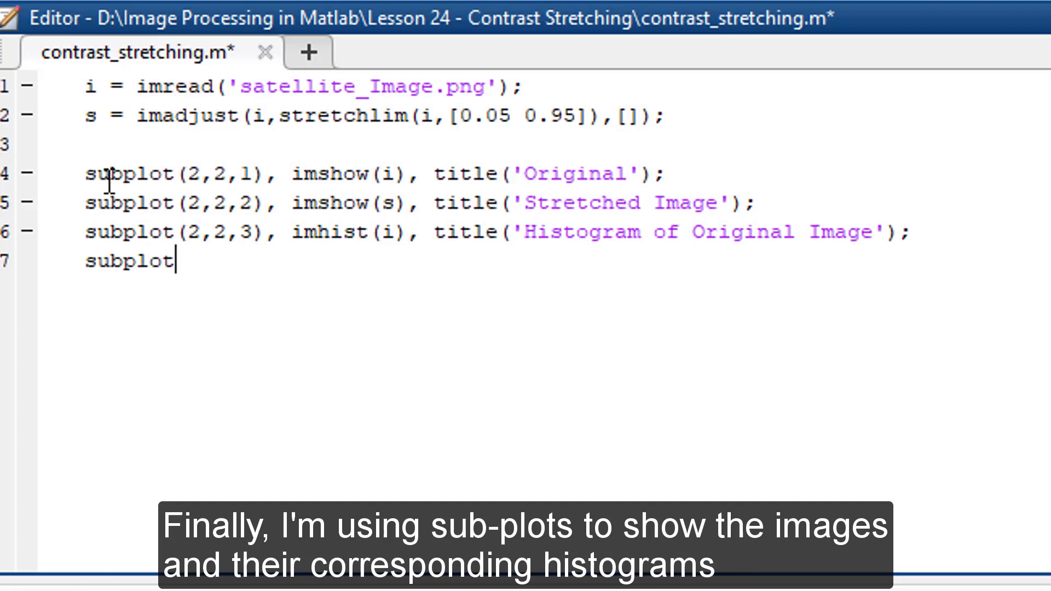
Add subplot(2,2,4) plotting the histogram of s titled 'Histogram of Stretched Image'
{"action": "type", "text": "(2,2,4), imhs"}
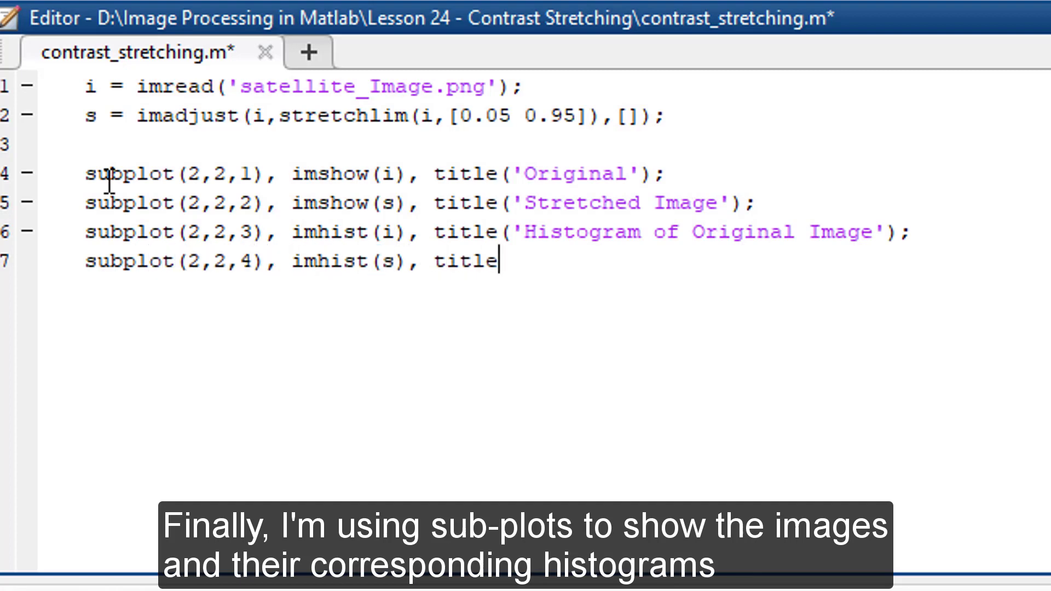
{"action": "type", "text": "('Histogram of"}
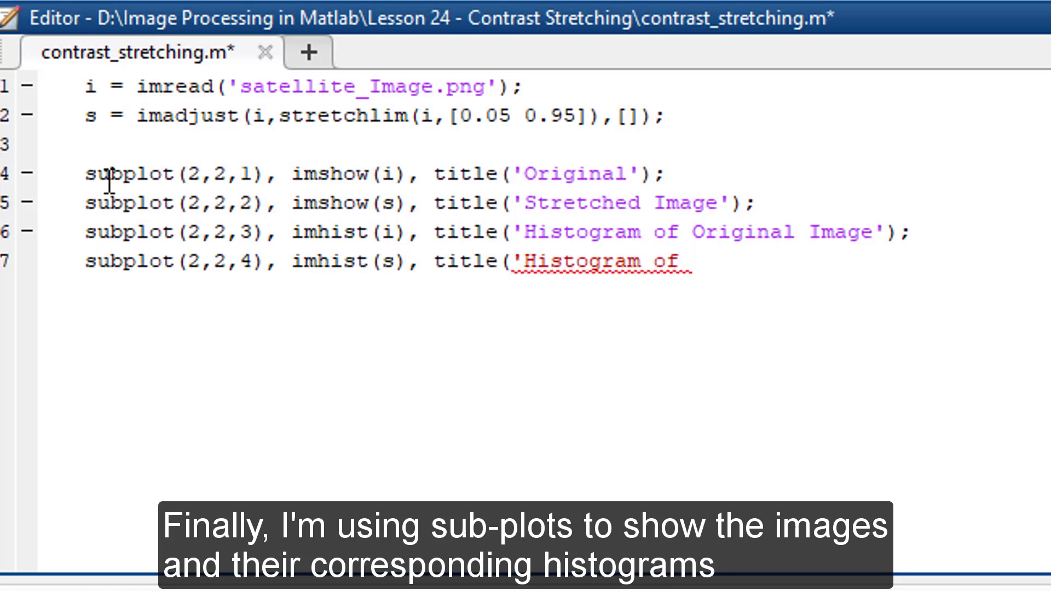
{"action": "type", "text": "Stretched Image');"}
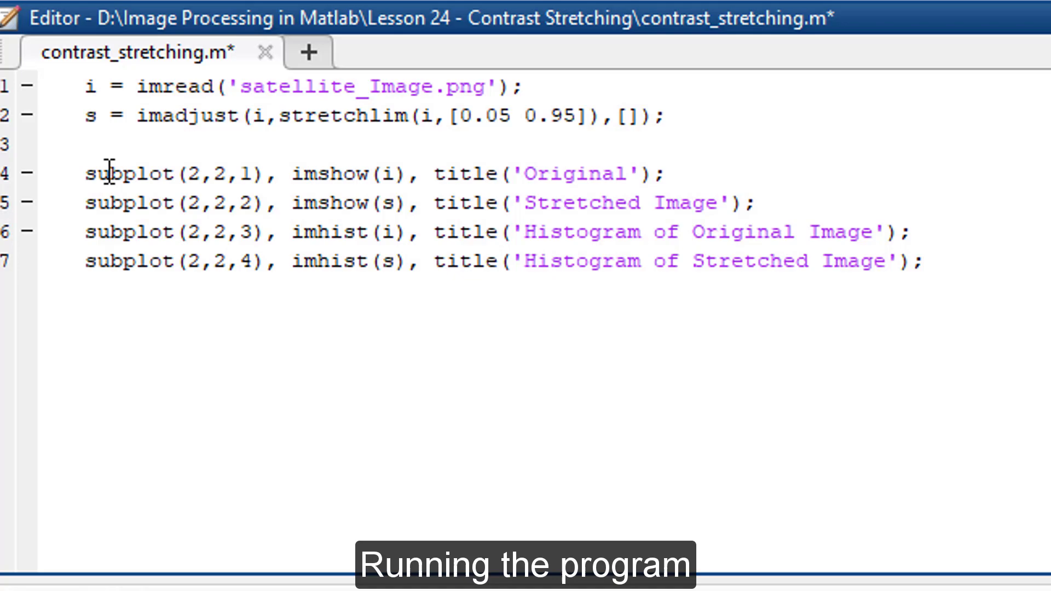
{"action": "mouse_move", "coordinate": [169, 202]}
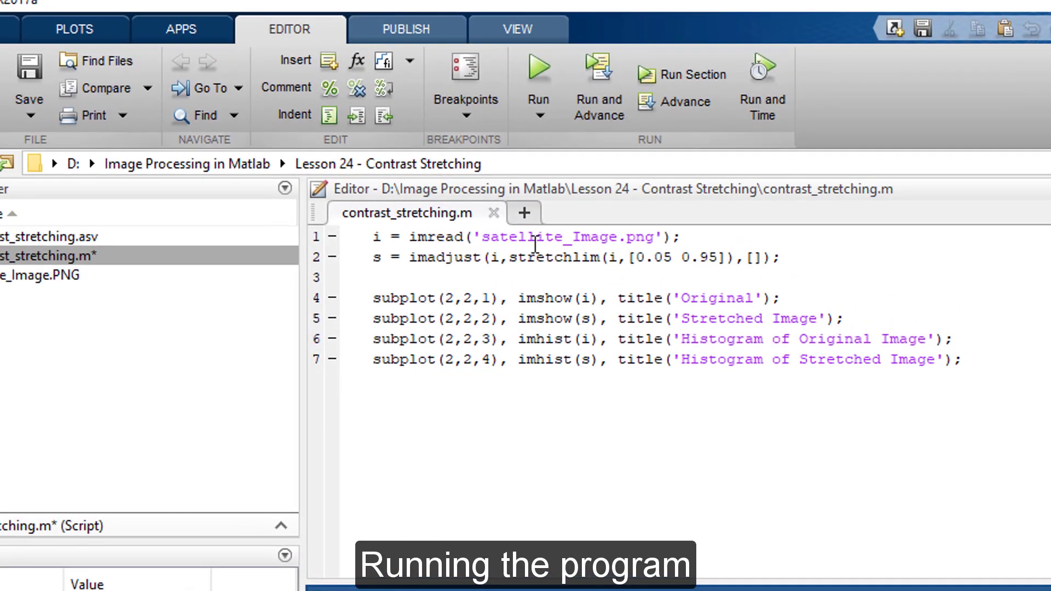
Save contrast_stretching.m and run it to produce the images-and-histograms figure
{"action": "left_click", "coordinate": [539, 67]}
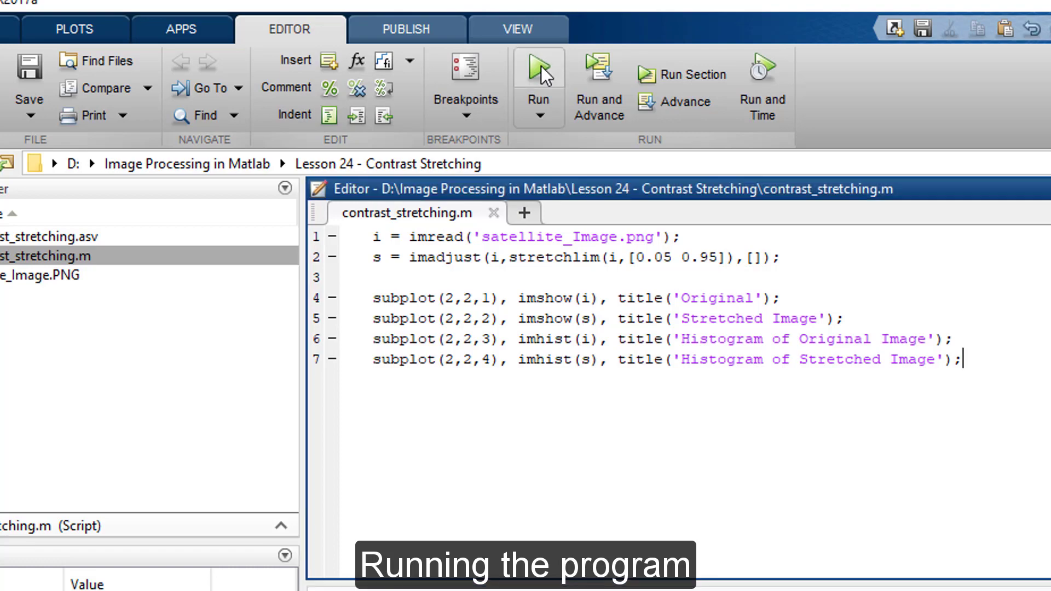
{"action": "left_click", "coordinate": [538, 68]}
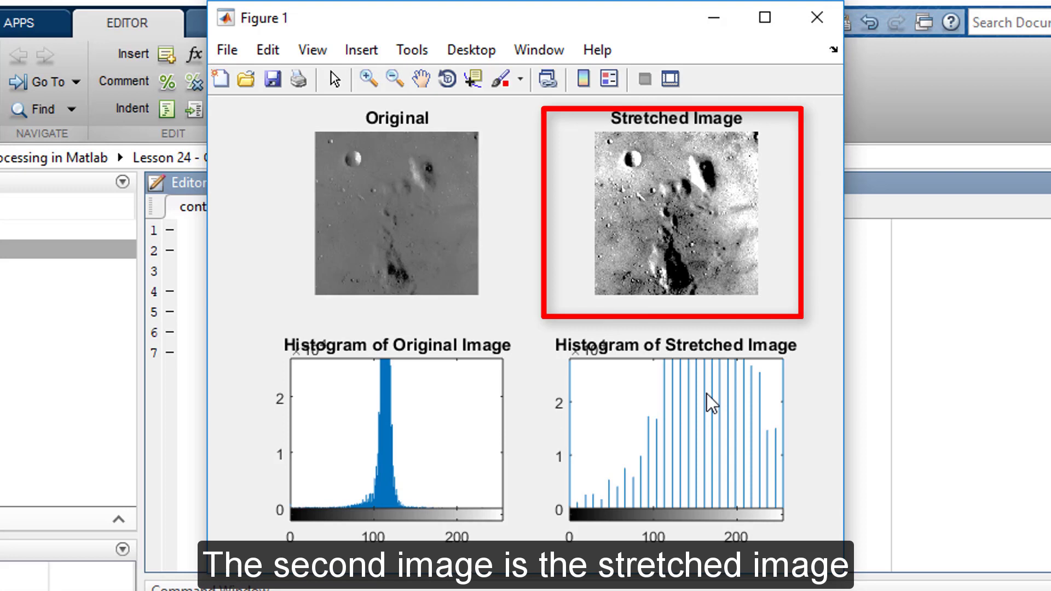
{"action": "mouse_move", "coordinate": [758, 460]}
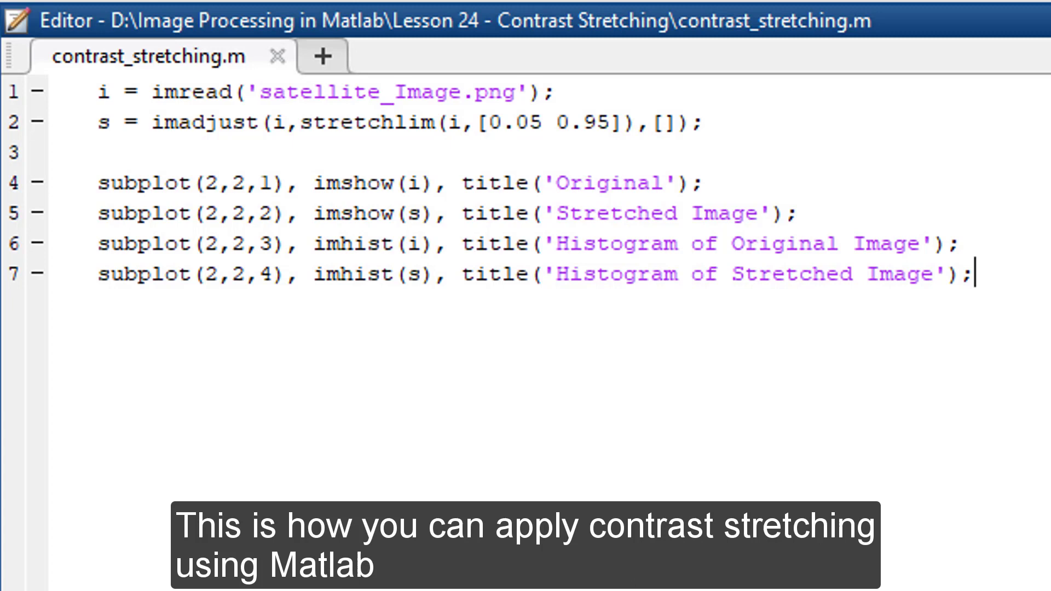
{"action": "mouse_move", "coordinate": [500, 379]}
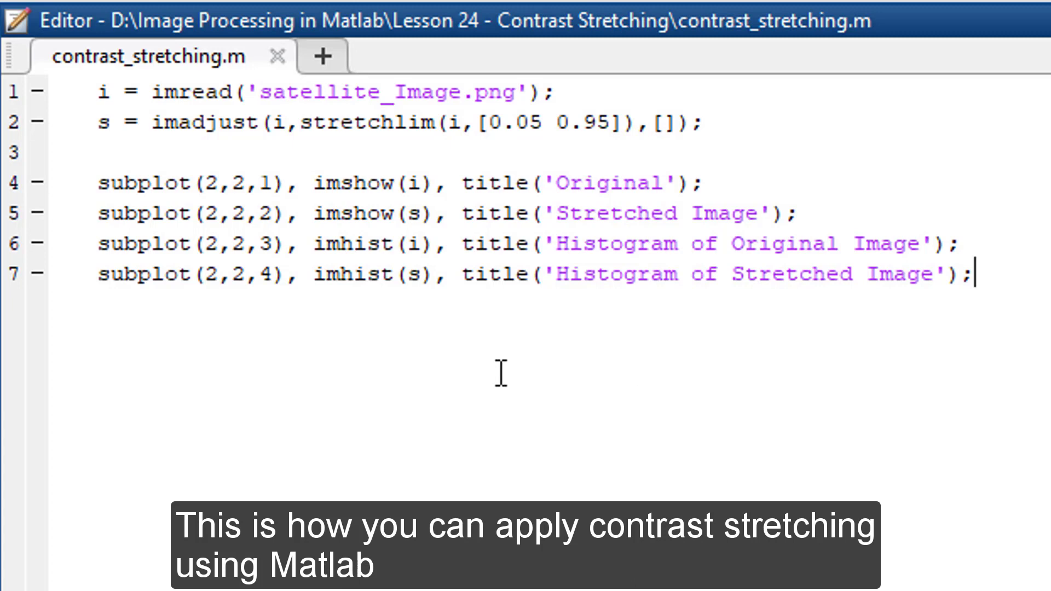